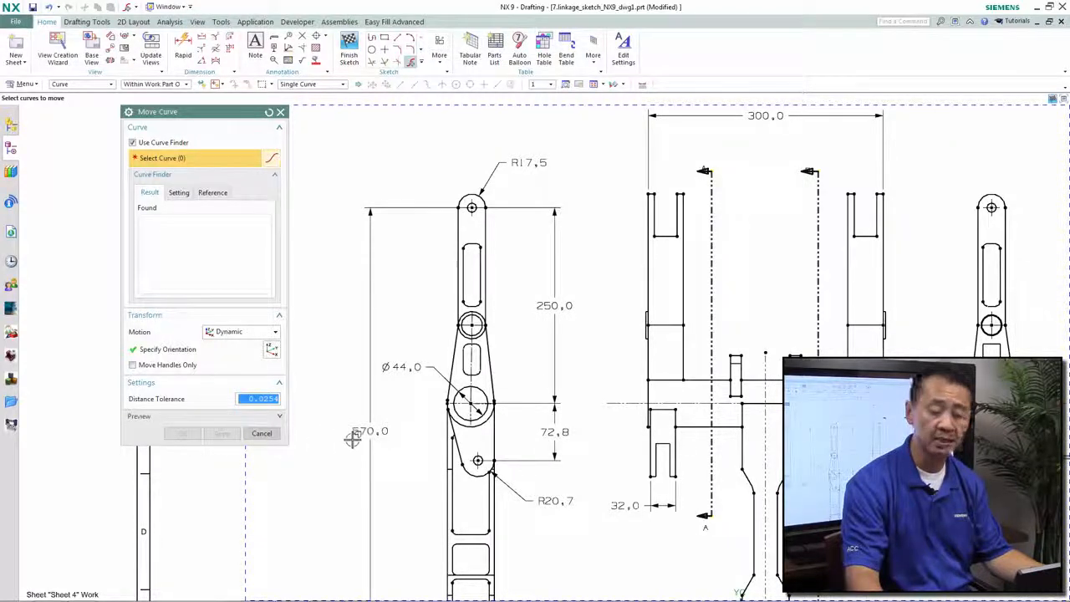
mouse_move(368, 445)
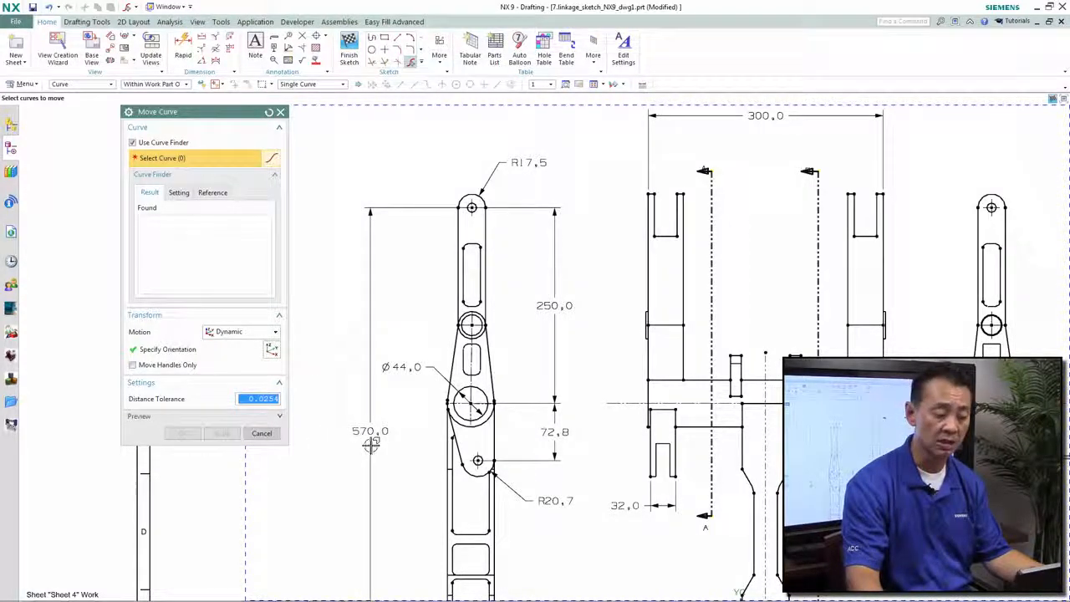
- Zoom the view onto the lower end of the linkage arm before moving its curves
scroll("down", 3)
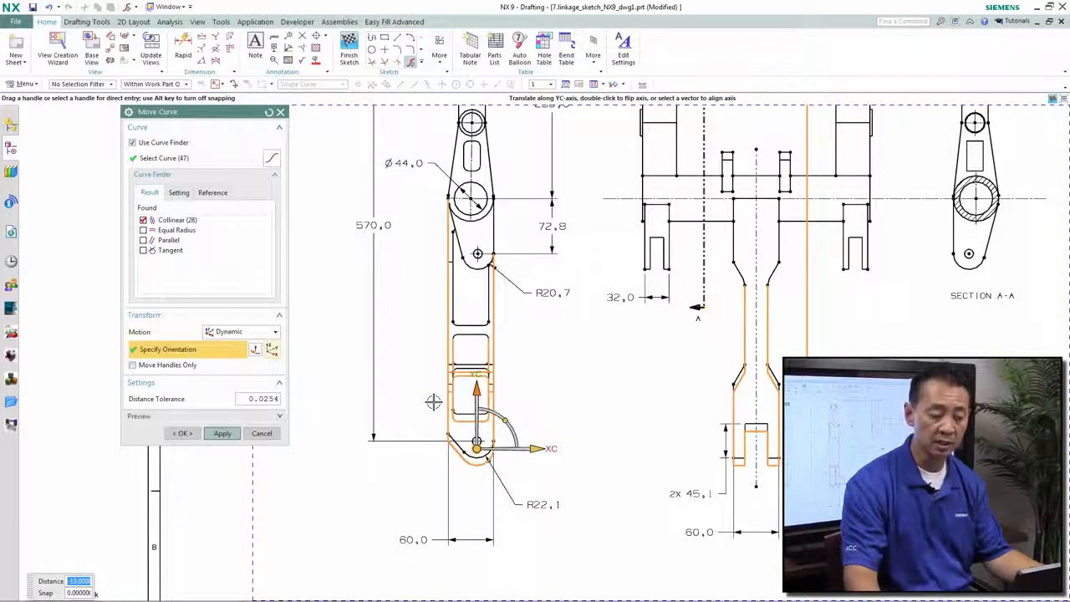
mouse_move(562, 400)
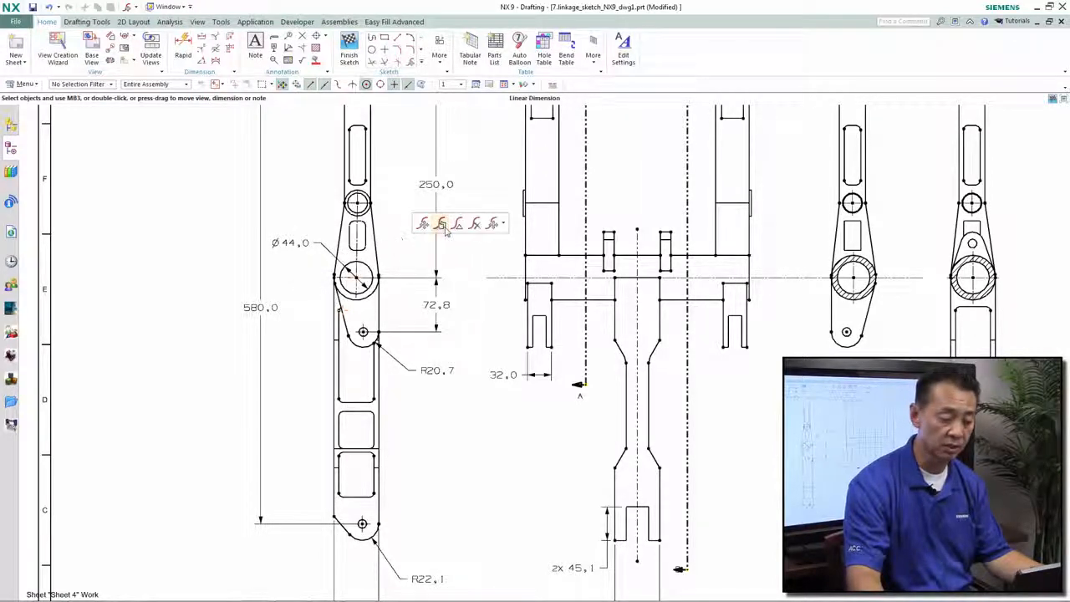
- Start Resize Curve and select the Ø44.0 pivot hole so equal-radius holes are found
left_click(455, 224)
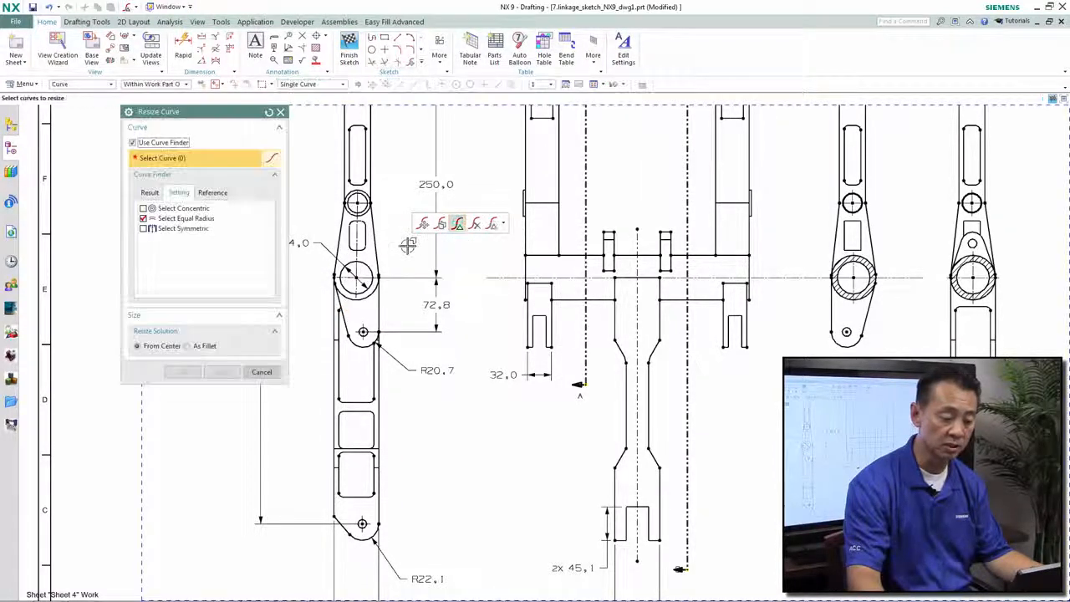
left_click(354, 281)
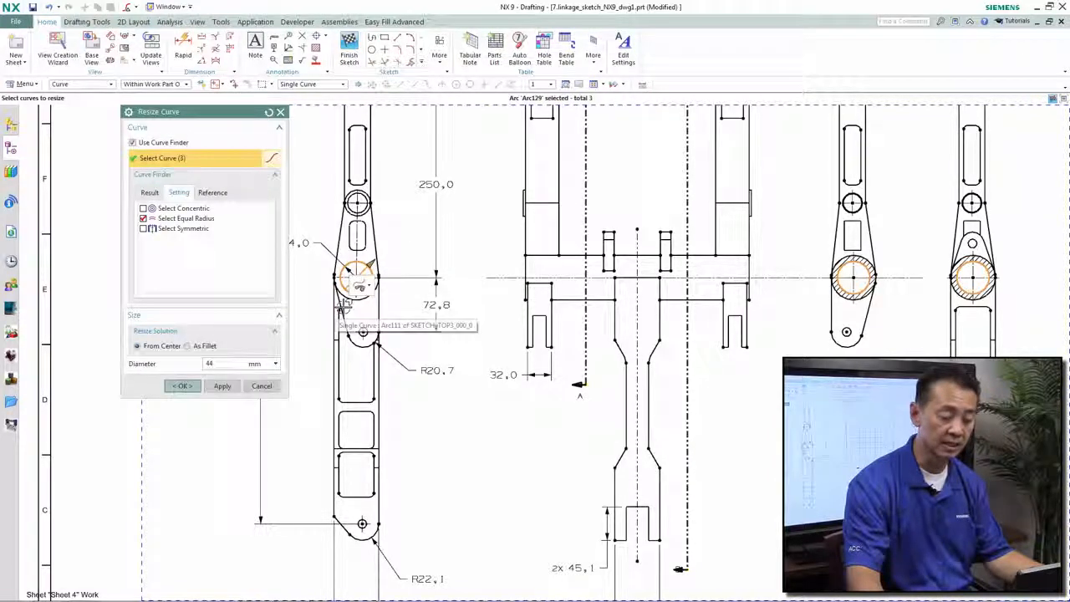